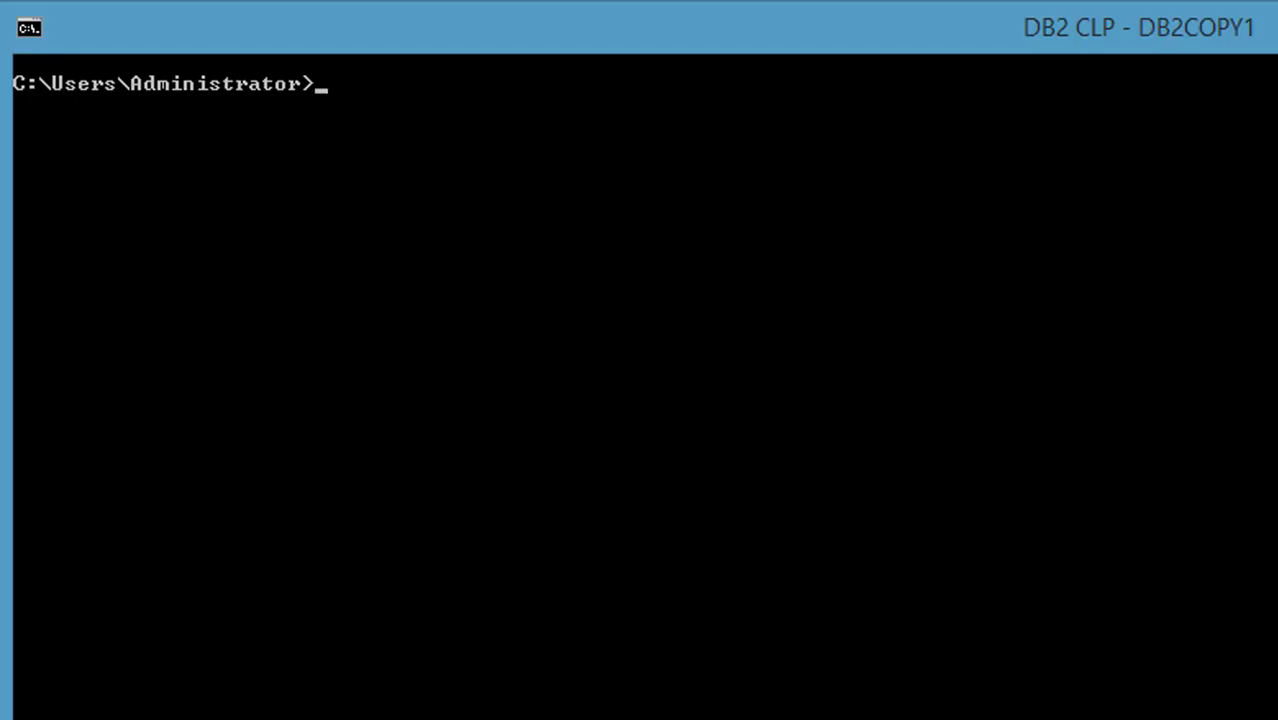
type("db2")
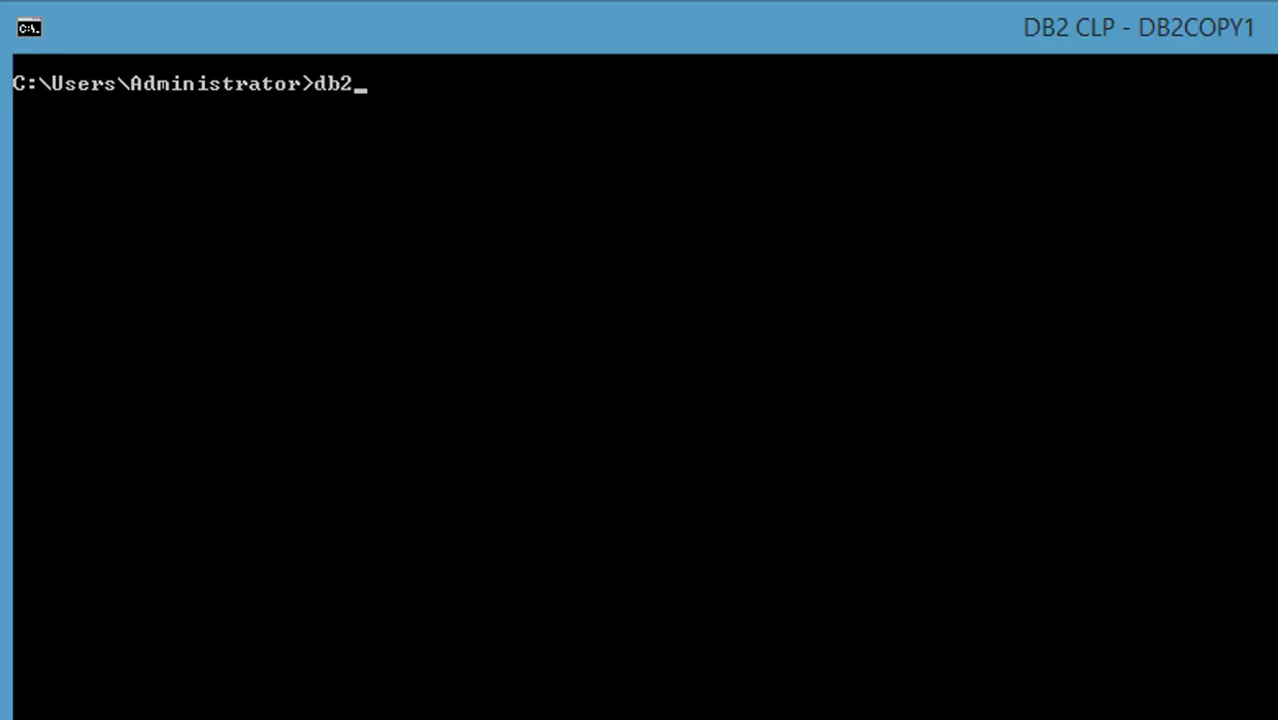
type("sampl")
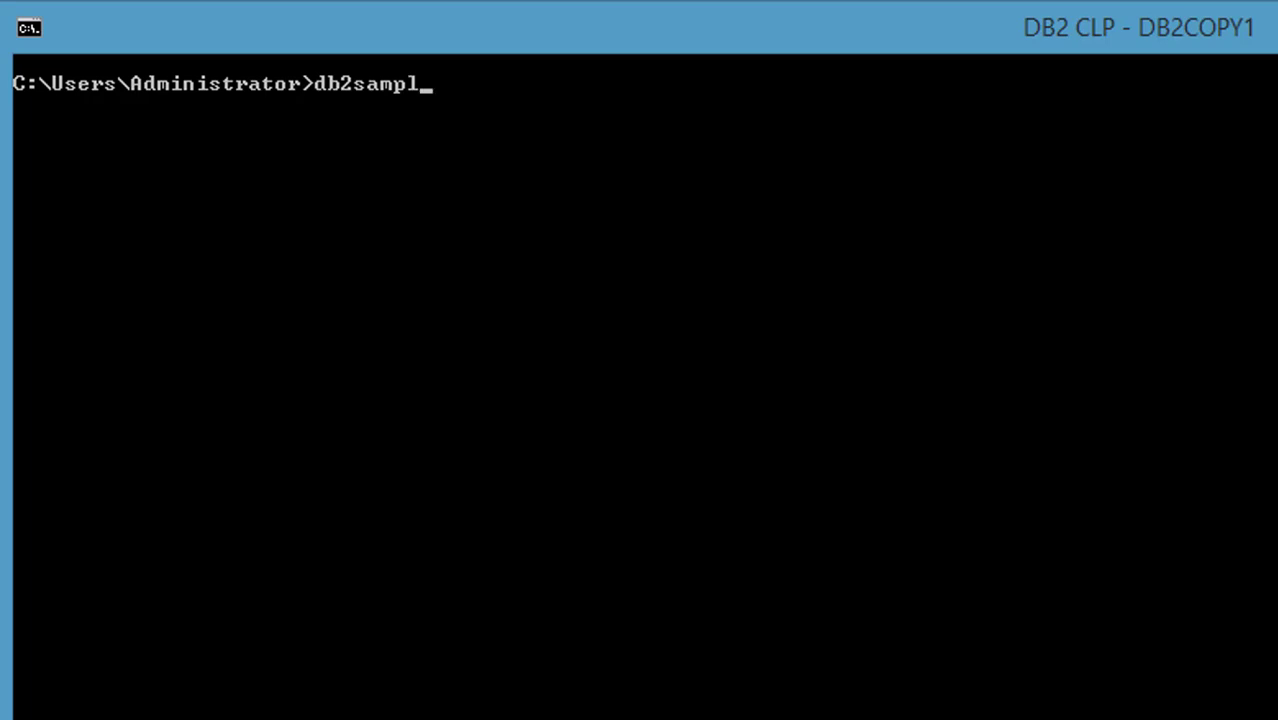
type("-name")
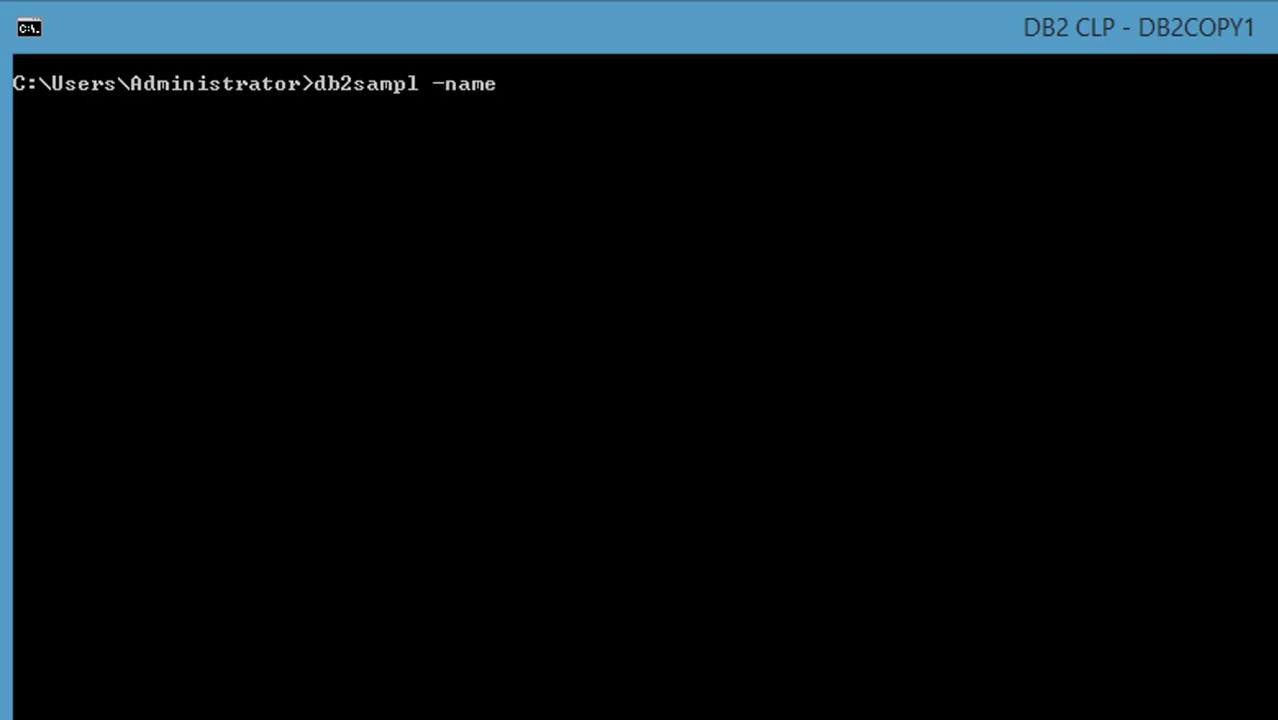
type("SQLREP")
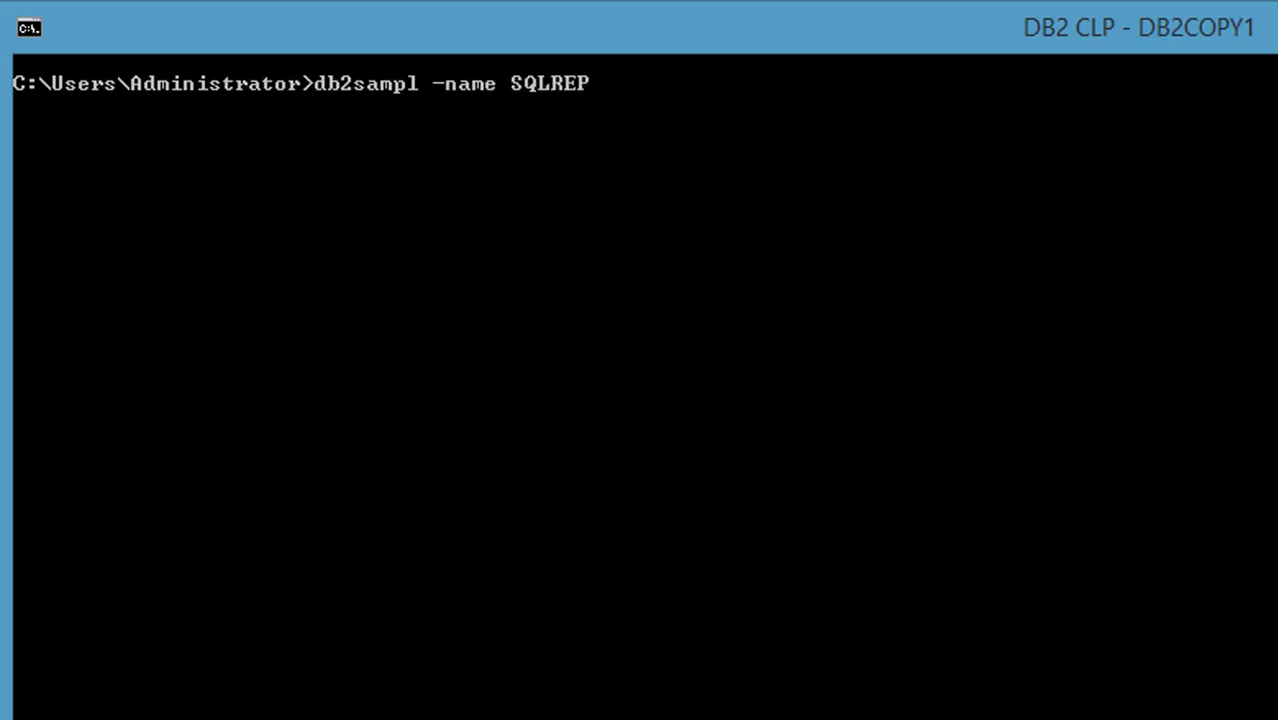